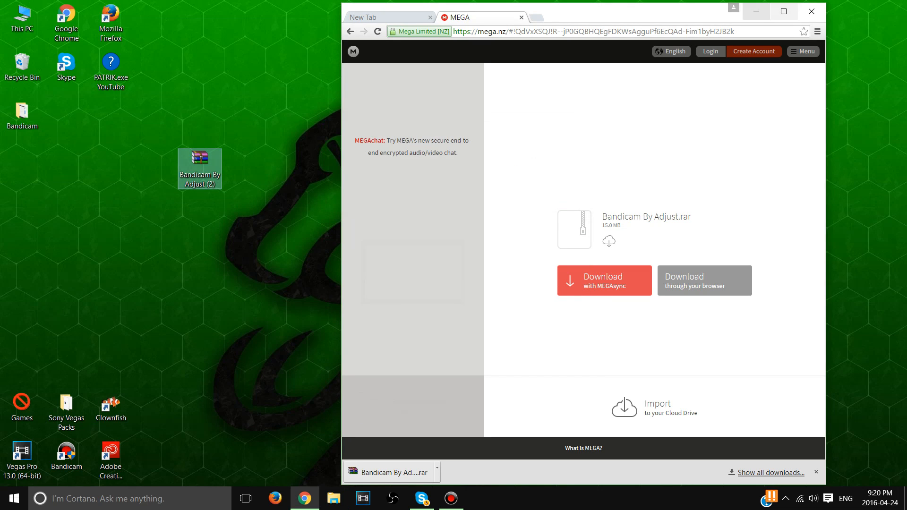
# - Close the MEGA download page and collapse Bandicam to its compact mini bar
pyautogui.click(457, 498)
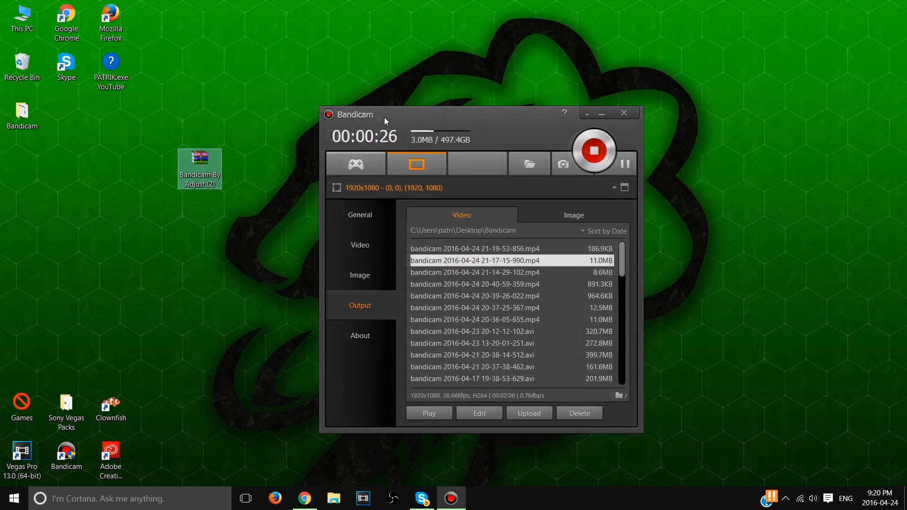
pyautogui.moveTo(383, 114); pyautogui.dragTo(470, 123)
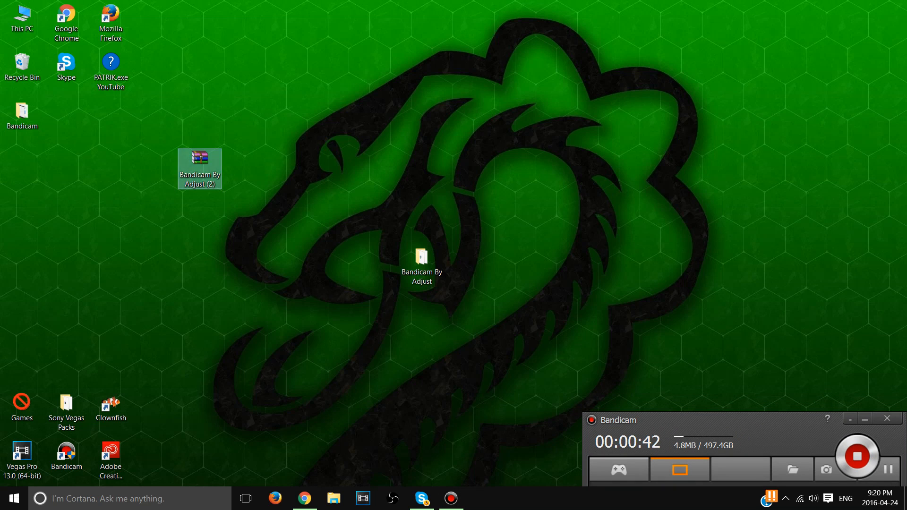
# - Extract the Bandicam By Adjust (2) .rar to the desktop folder, replacing bdcm2.4.1.902.exe and crack.exe
pyautogui.doubleClick(199, 160)
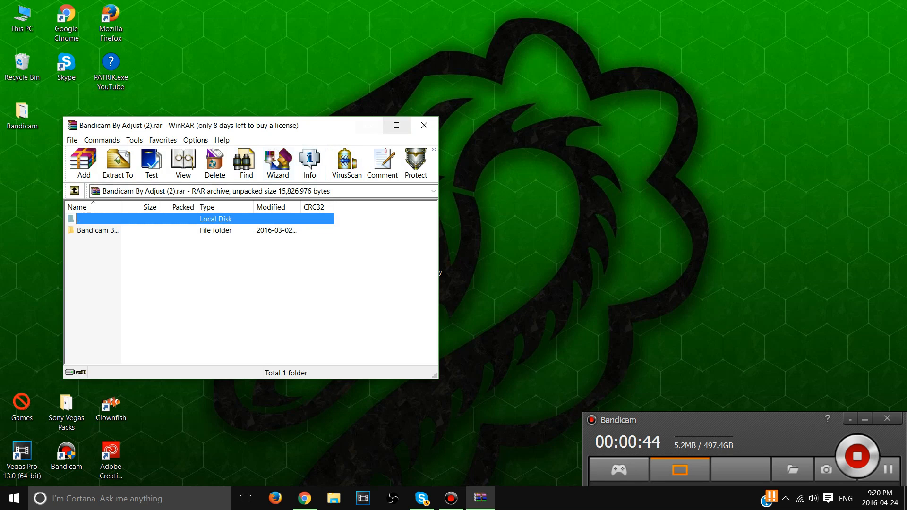
pyautogui.rightClick(198, 168)
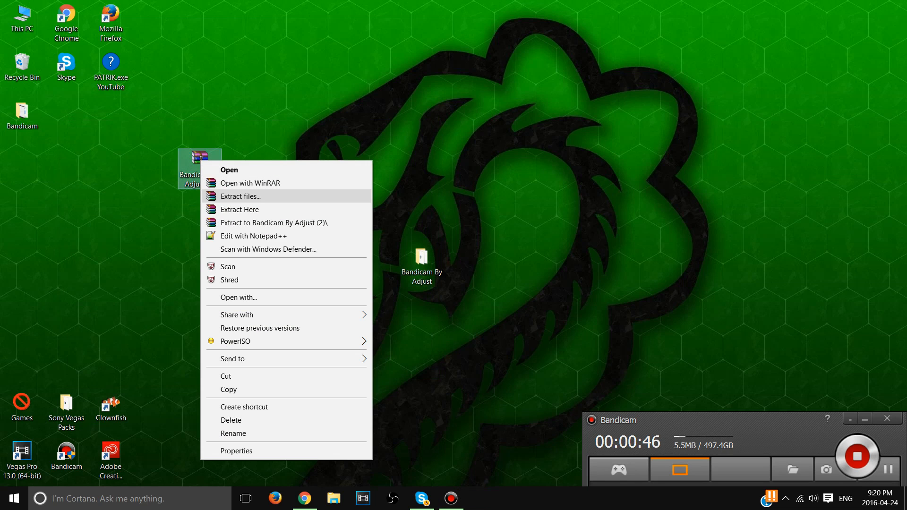
pyautogui.click(240, 196)
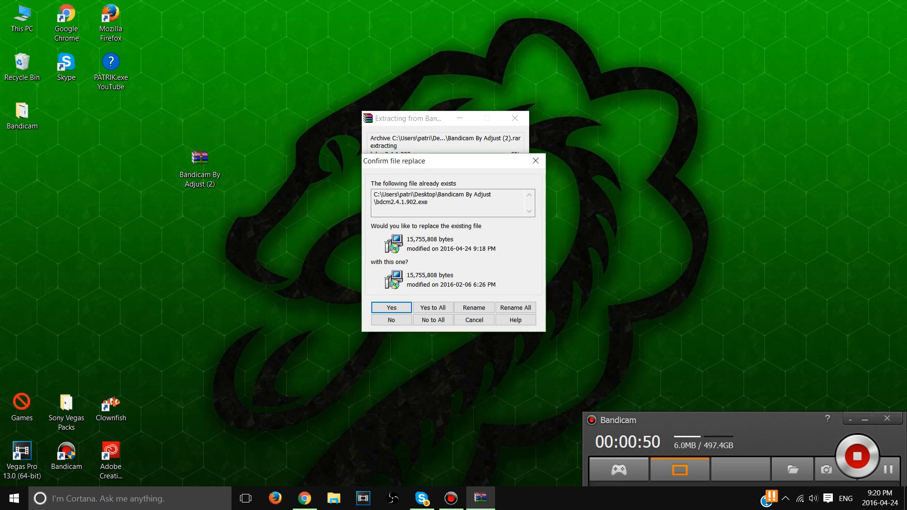
pyautogui.click(391, 308)
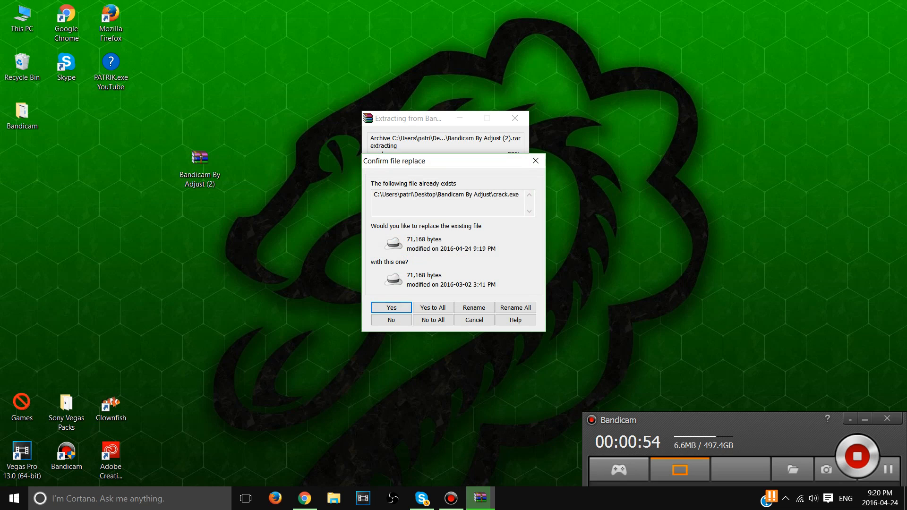
pyautogui.click(391, 307)
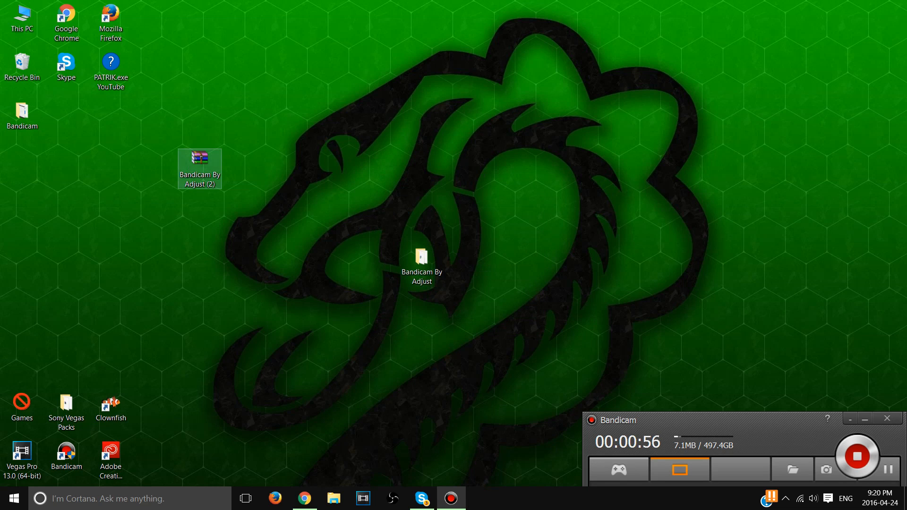
# - Open the Bandicam By Adjust folder and select the crack application
pyautogui.moveTo(200, 168); pyautogui.dragTo(288, 219)
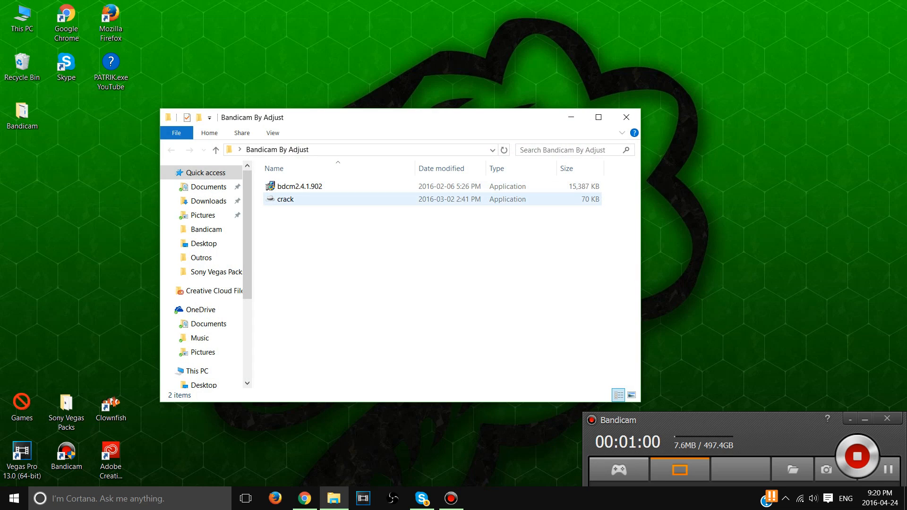
pyautogui.click(298, 186)
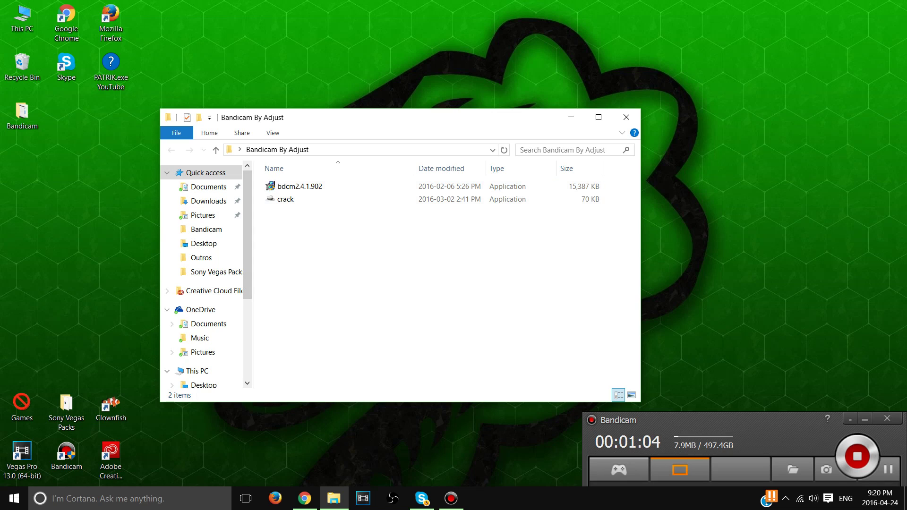
pyautogui.click(299, 186)
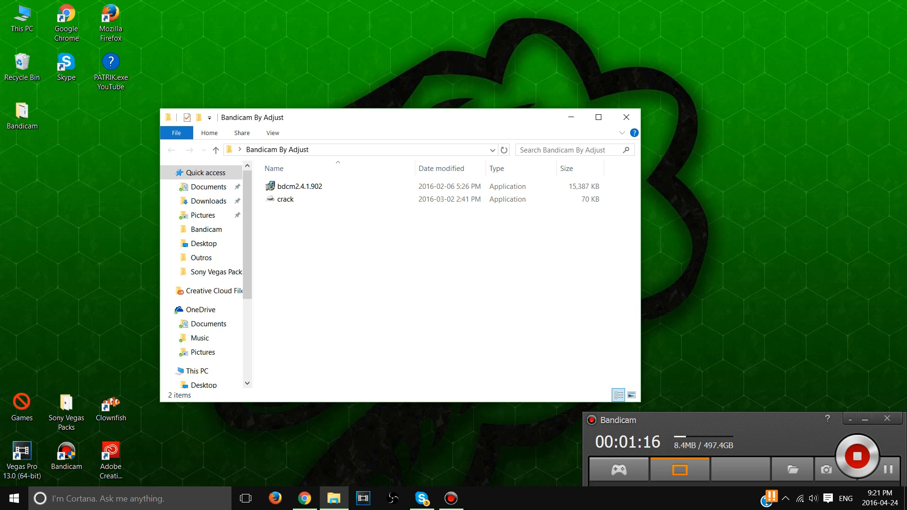
pyautogui.moveTo(285, 199)
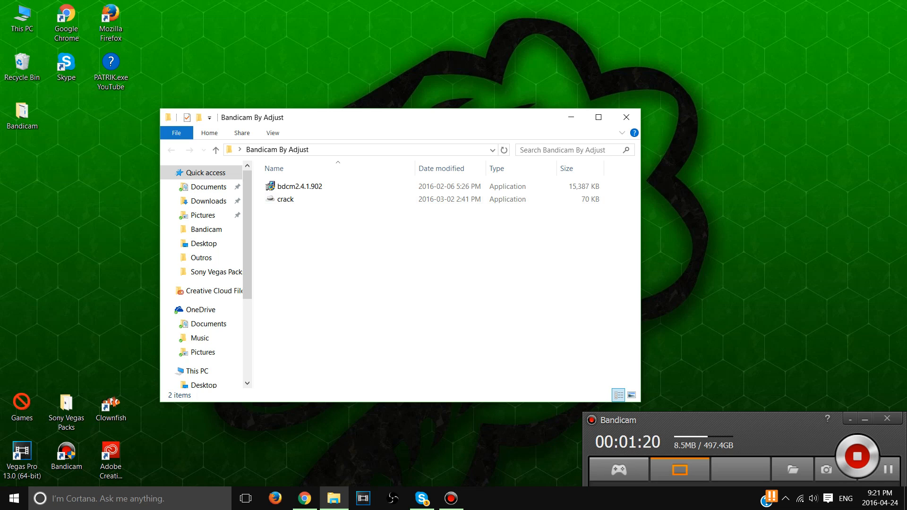
pyautogui.click(285, 198)
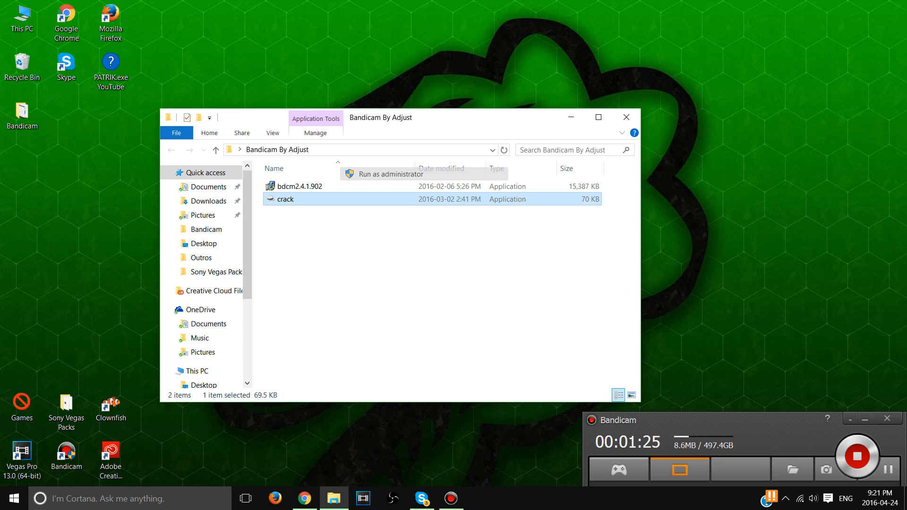
# - Run crack.exe as administrator, register Bandicam, and close the folder window
pyautogui.click(392, 174)
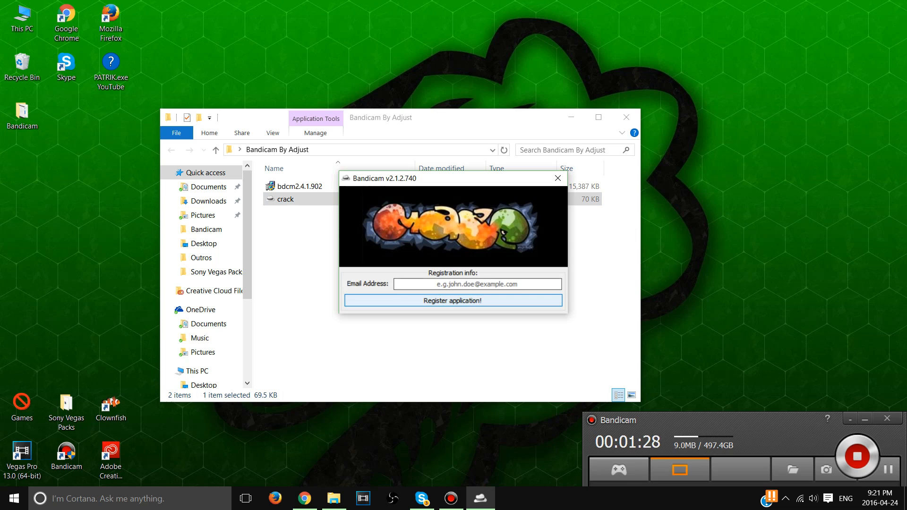
pyautogui.click(557, 178)
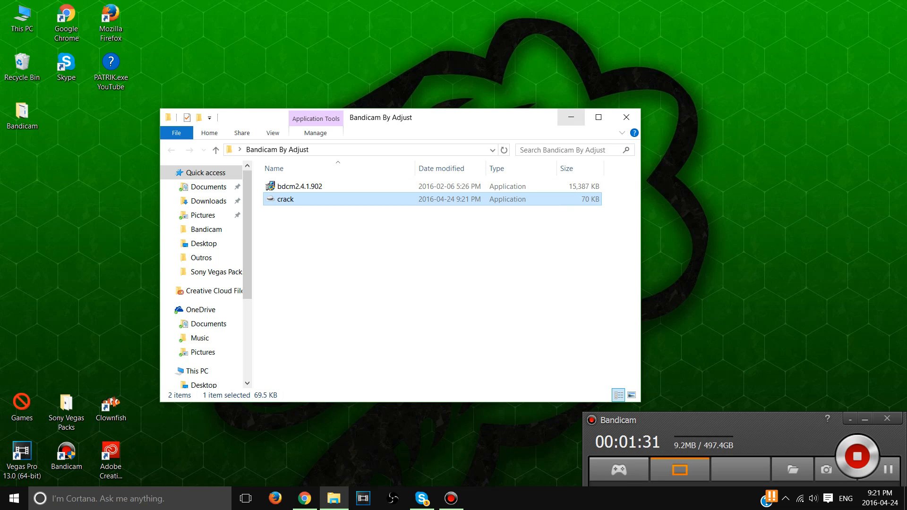
pyautogui.click(626, 117)
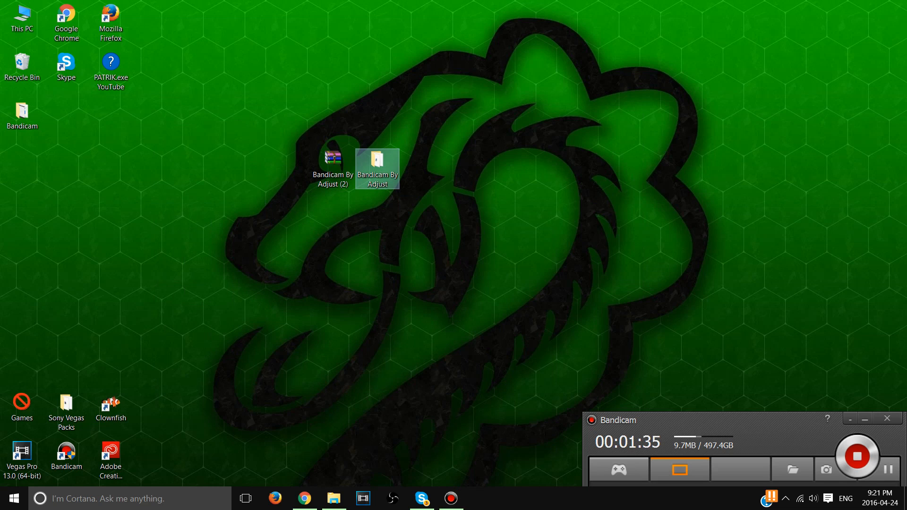
pyautogui.moveTo(378, 165)
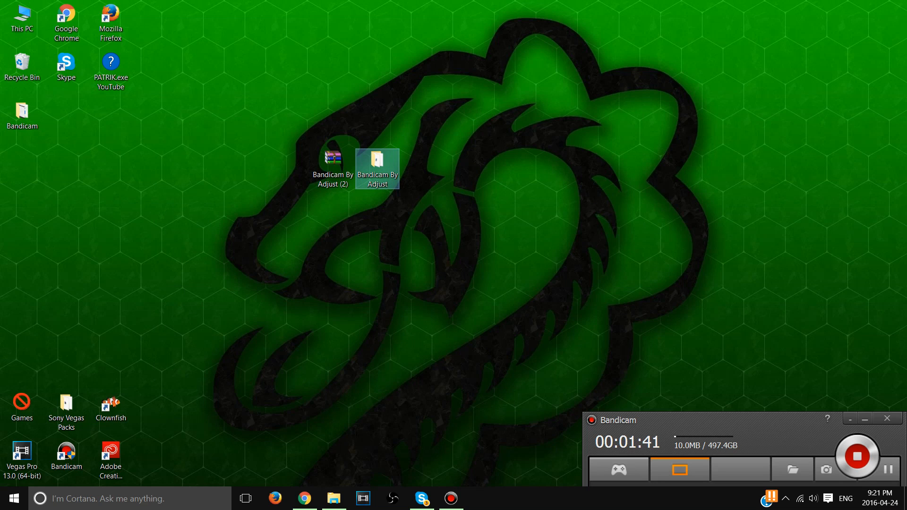
# - Restore the full Bandicam window, then hide it to the tray
pyautogui.doubleClick(377, 163)
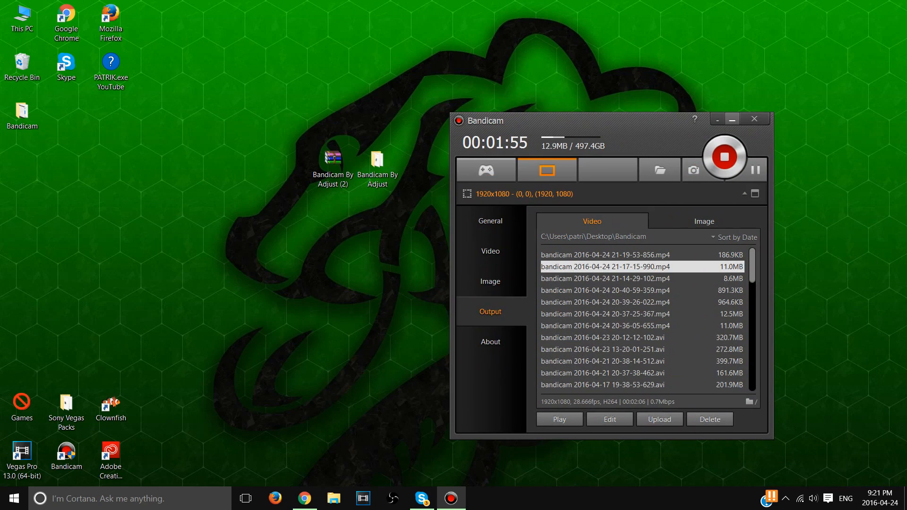
pyautogui.click(754, 119)
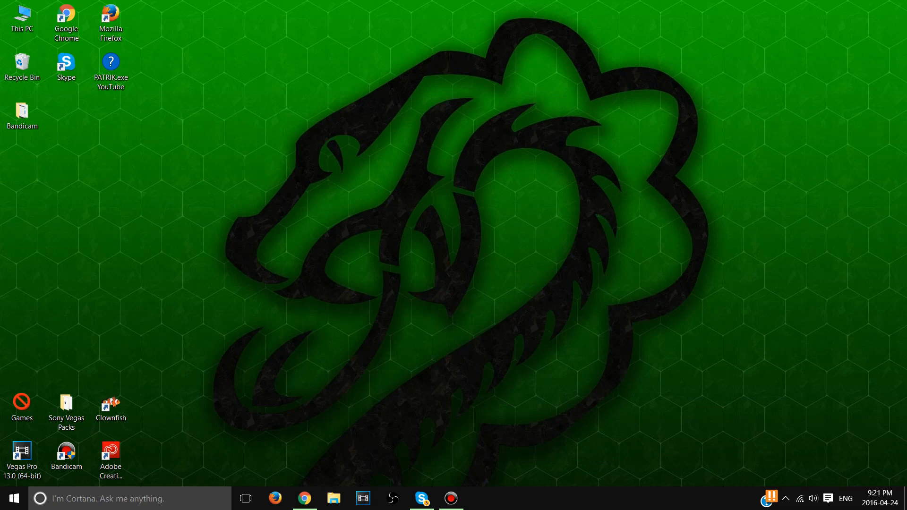
# - Empty the Recycle Bin, permanently deleting its 7 items, and reposition the Bandicam window
pyautogui.rightClick(22, 62)
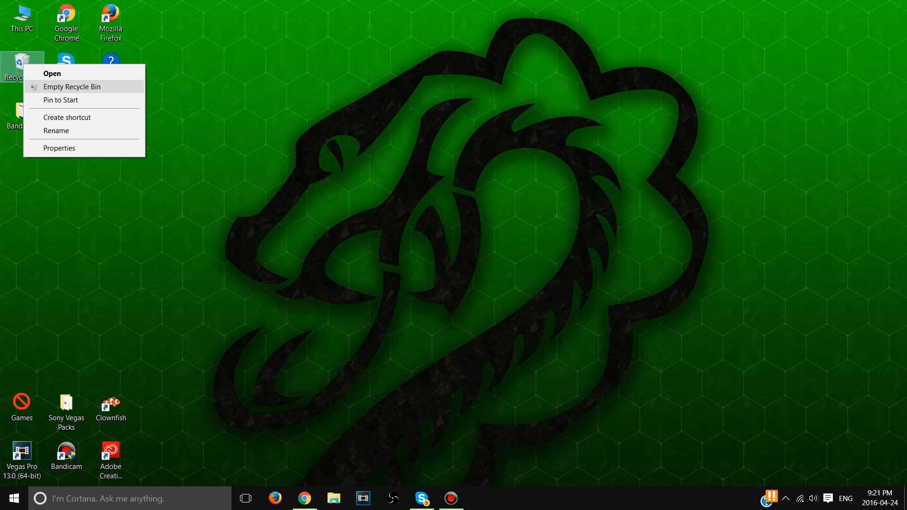
pyautogui.click(72, 86)
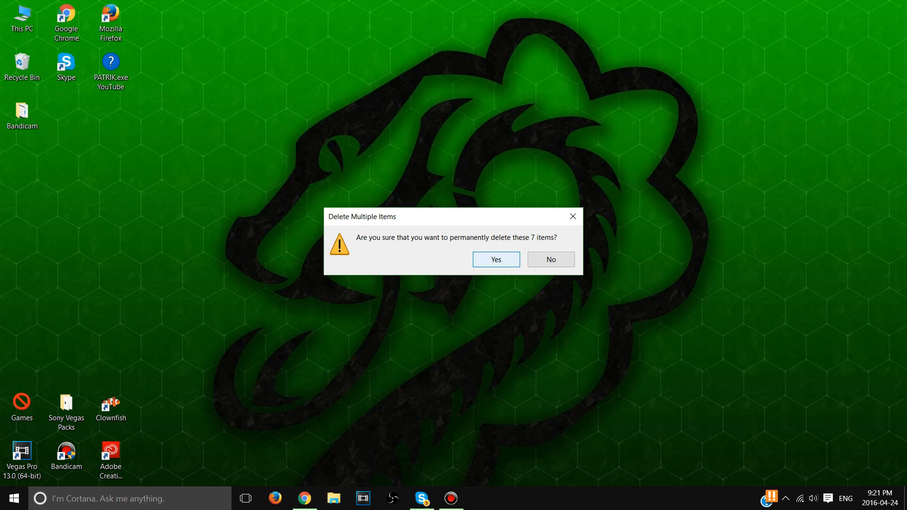
pyautogui.click(496, 259)
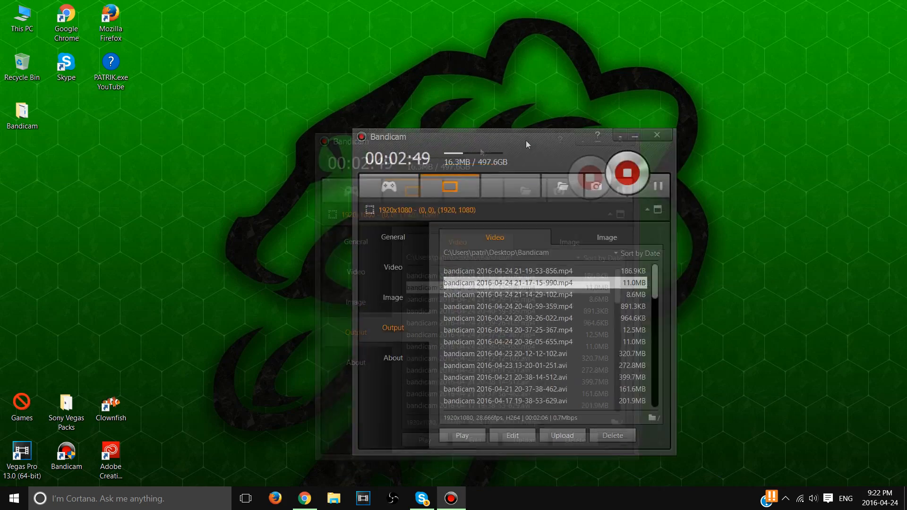
pyautogui.moveTo(526, 144); pyautogui.dragTo(541, 179)
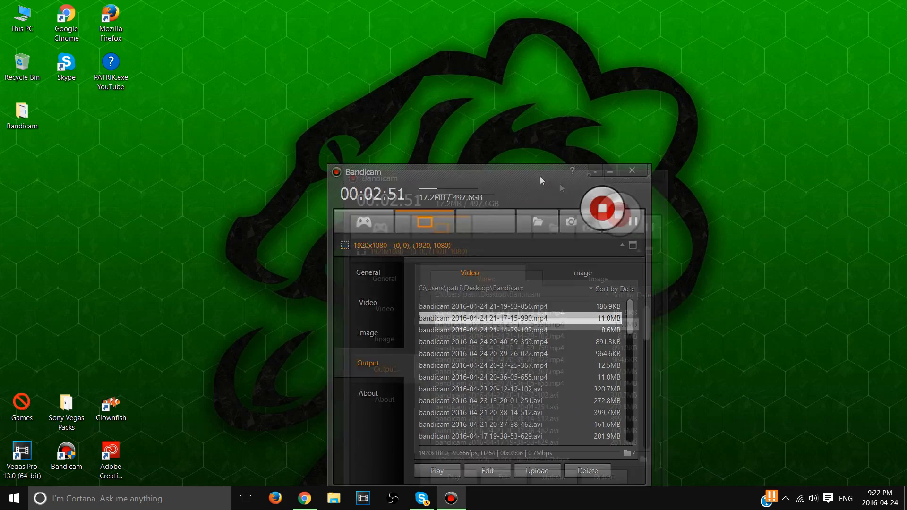